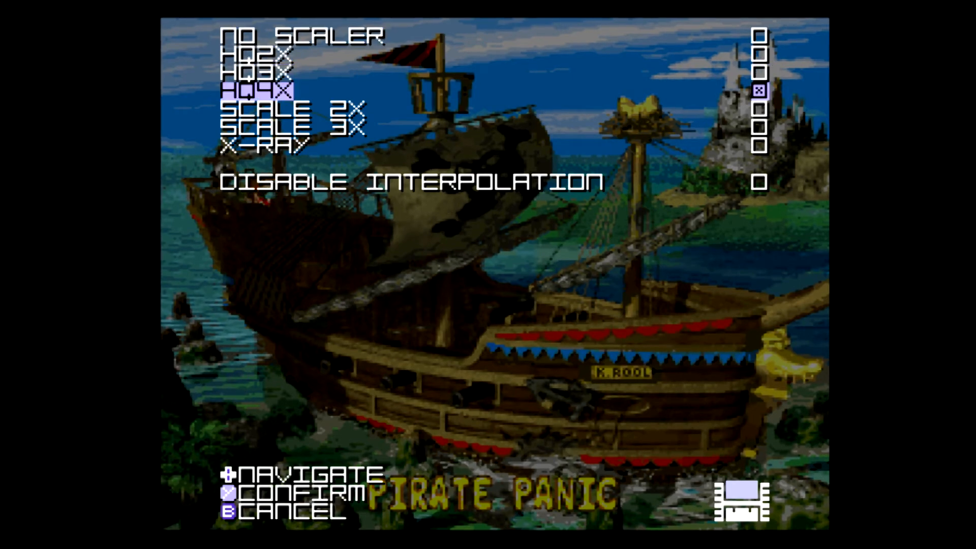
Try the Scale 2X, HQ2X, HQ3X and HQ4X scalers in turn over the Pirate Panic screen.
{"action": "key", "text": "Down"}
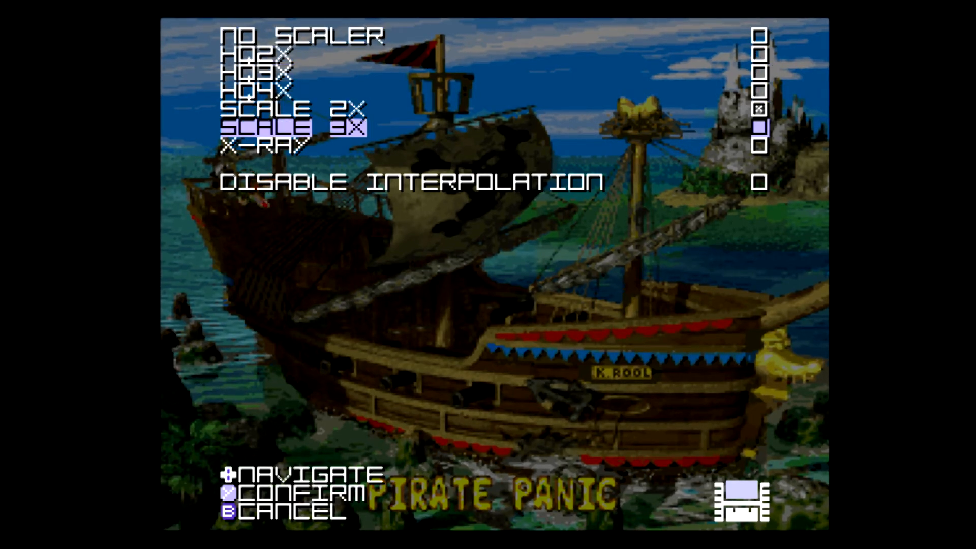
{"action": "key", "text": "Down"}
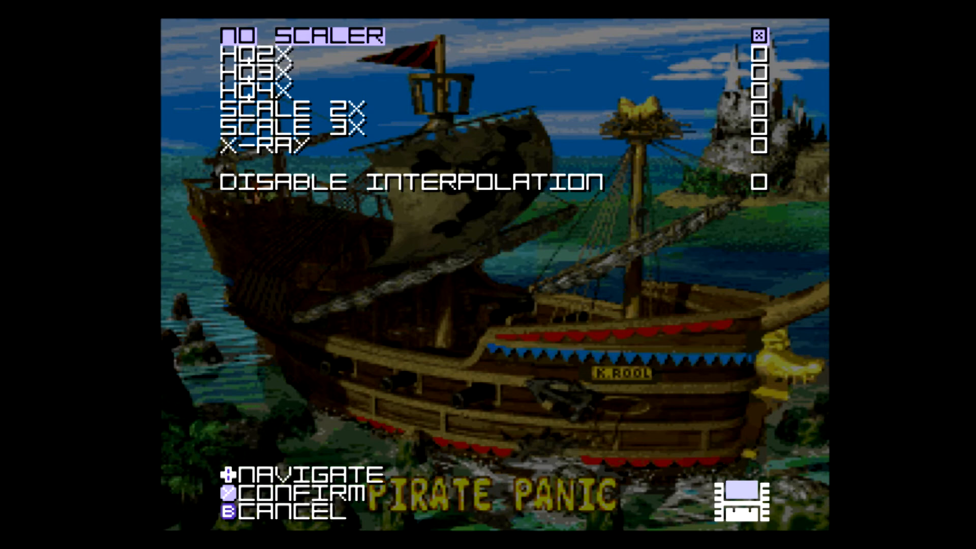
{"action": "key", "text": "Down"}
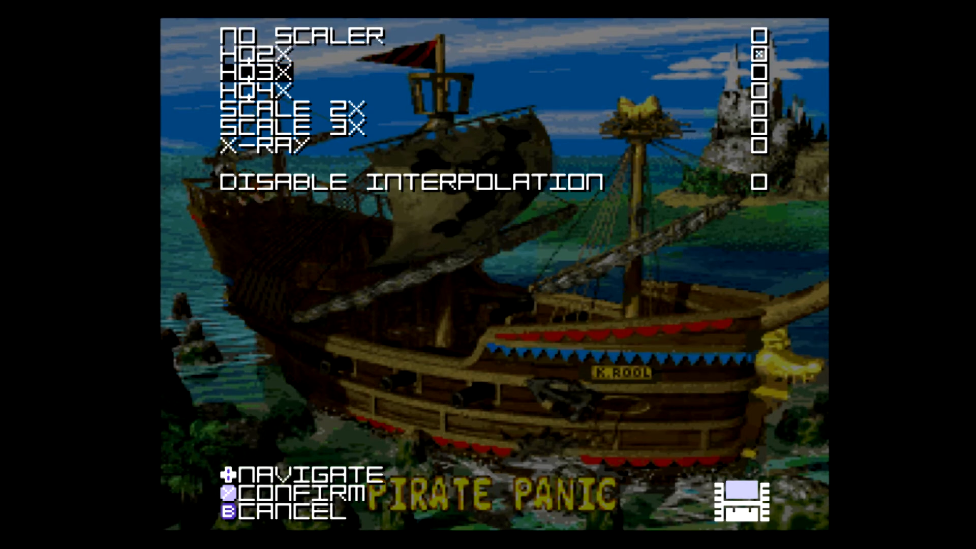
{"action": "key", "text": "Down"}
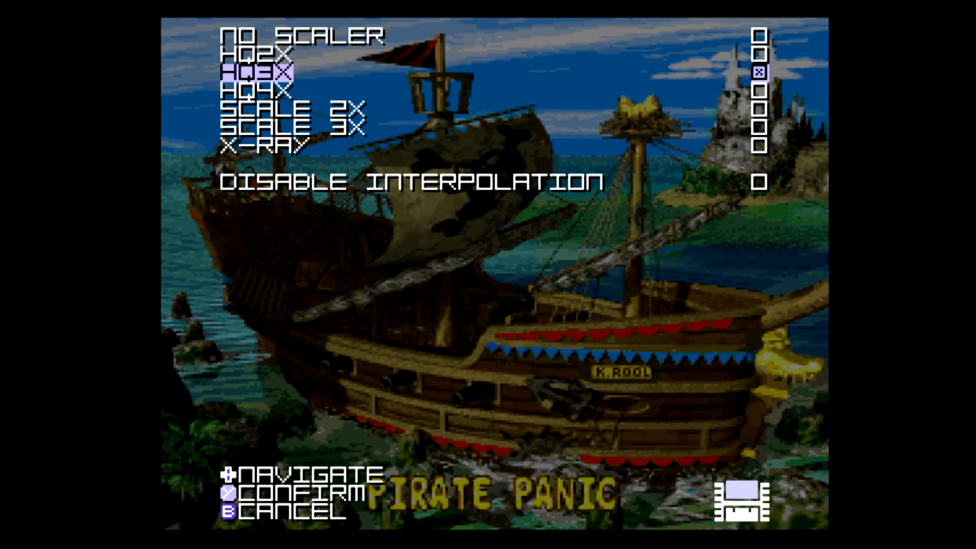
{"action": "key", "text": "Down"}
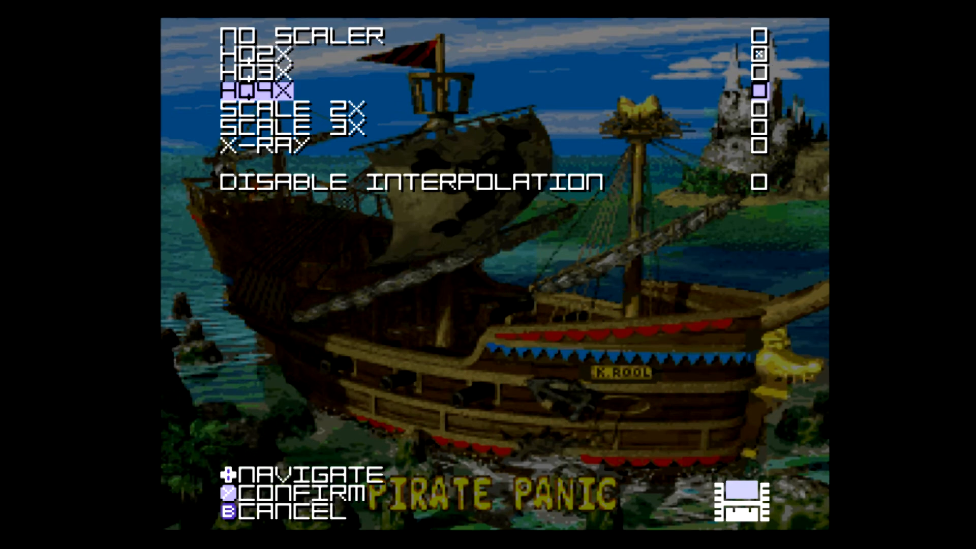
{"action": "key", "text": "down"}
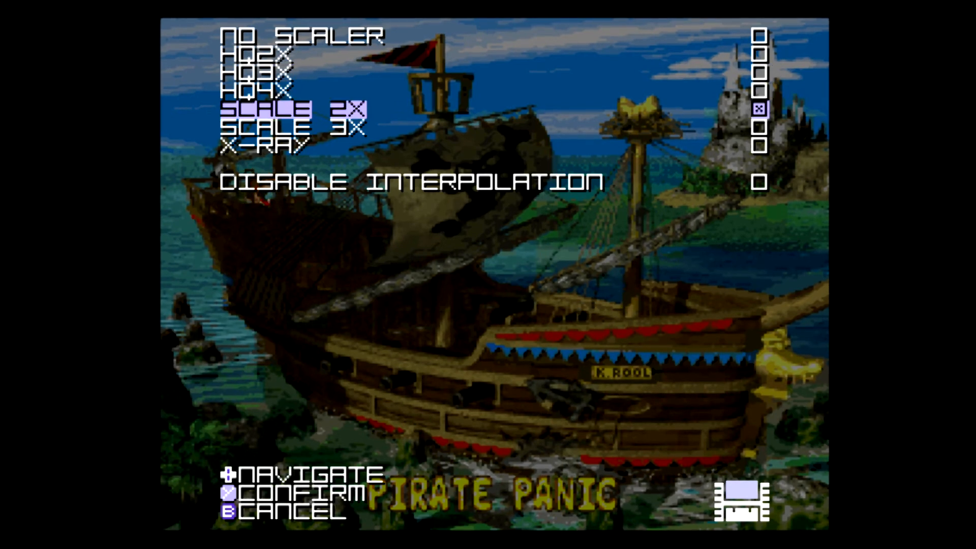
Step back through No Scaler and HQ2X, then leave HQ3X as the active scaler.
{"action": "key", "text": "up"}
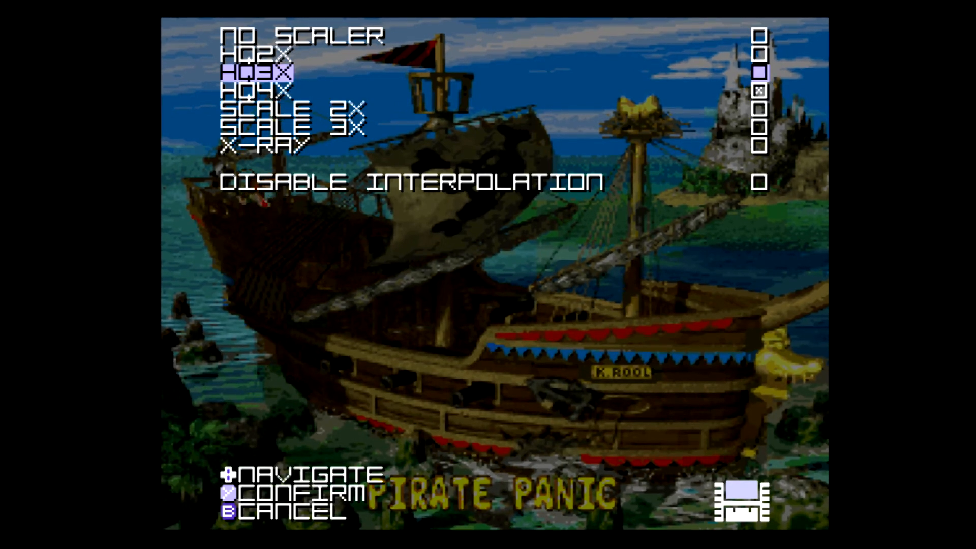
{"action": "key", "text": "Up"}
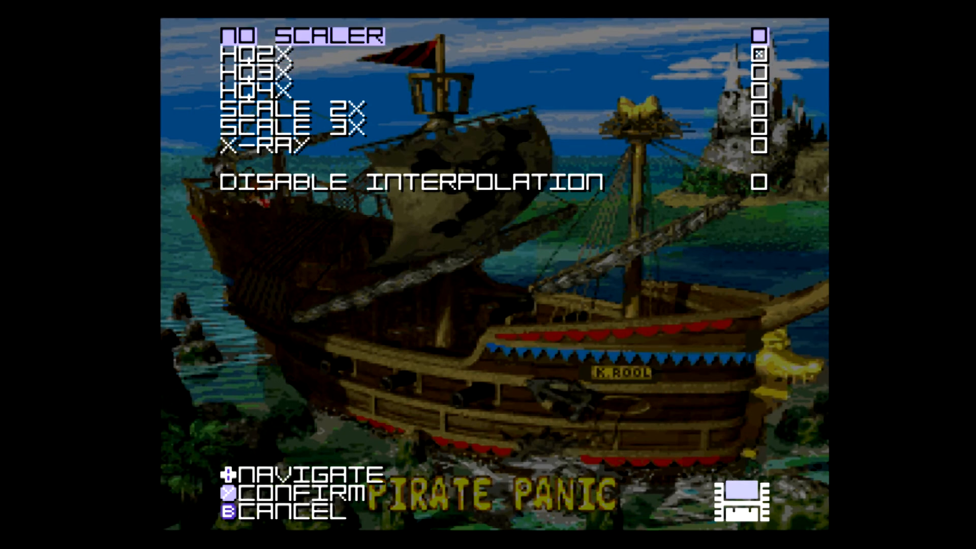
{"action": "key", "text": "down"}
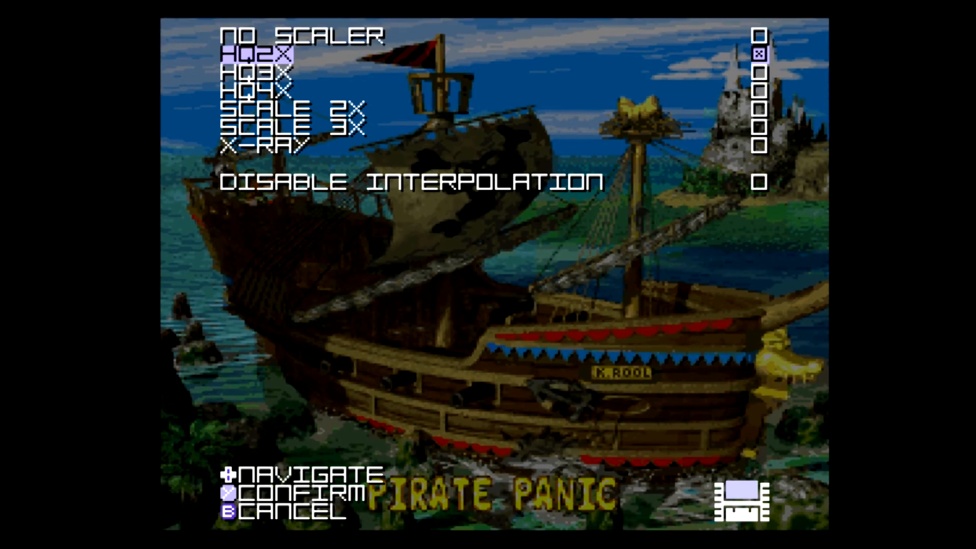
{"action": "key", "text": "Down"}
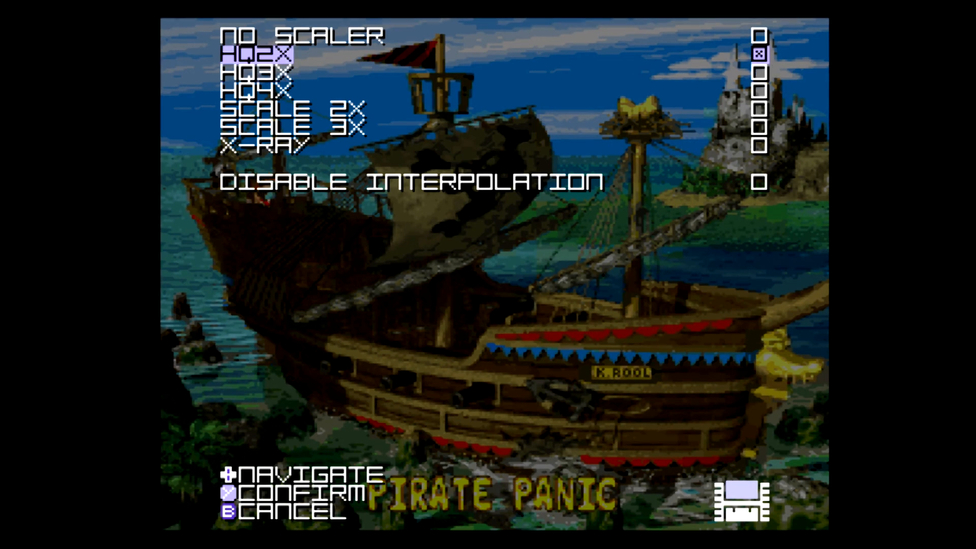
{"action": "key", "text": "down"}
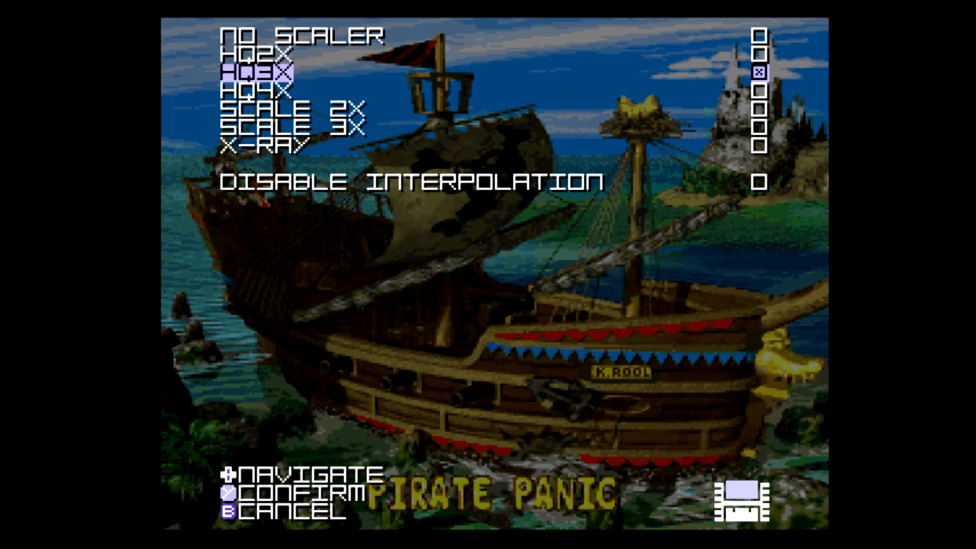